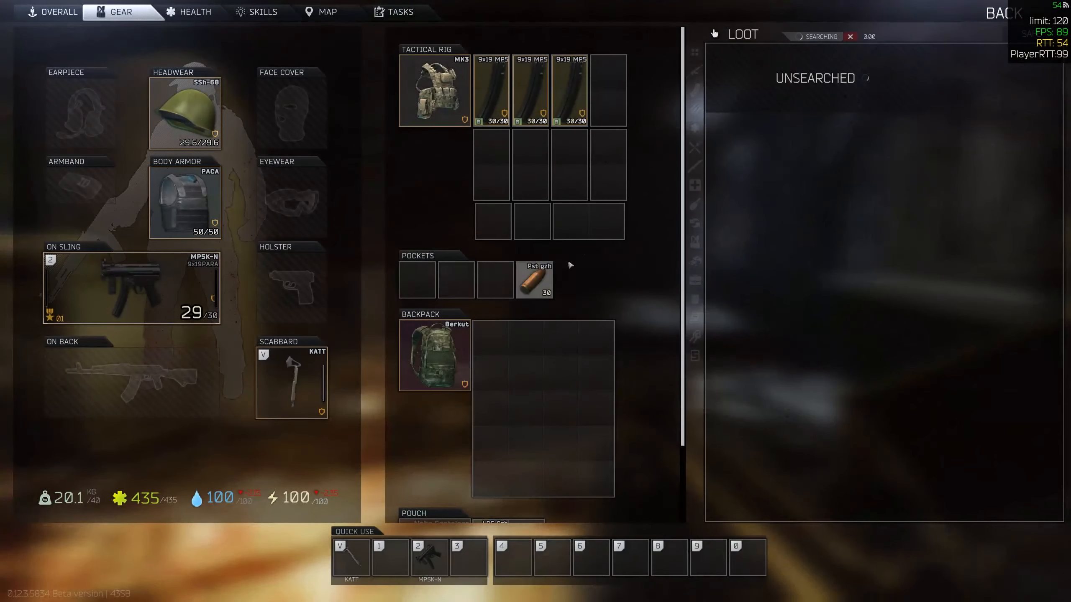
Launch Battlestations: Midway from the Steam Library, choosing to play rather than open options
scroll(down, 3)
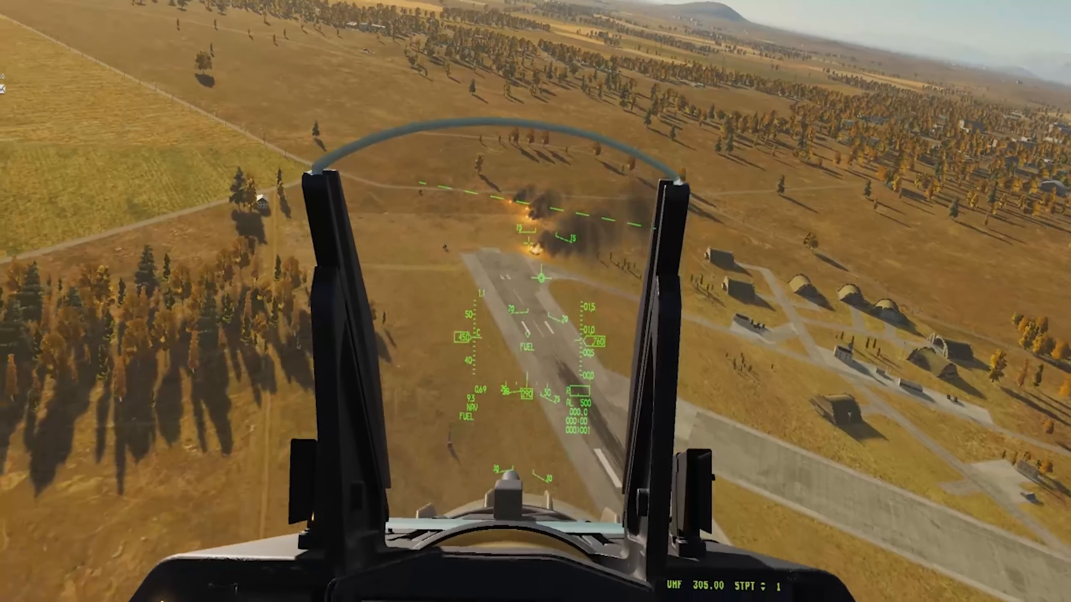
key(F2)
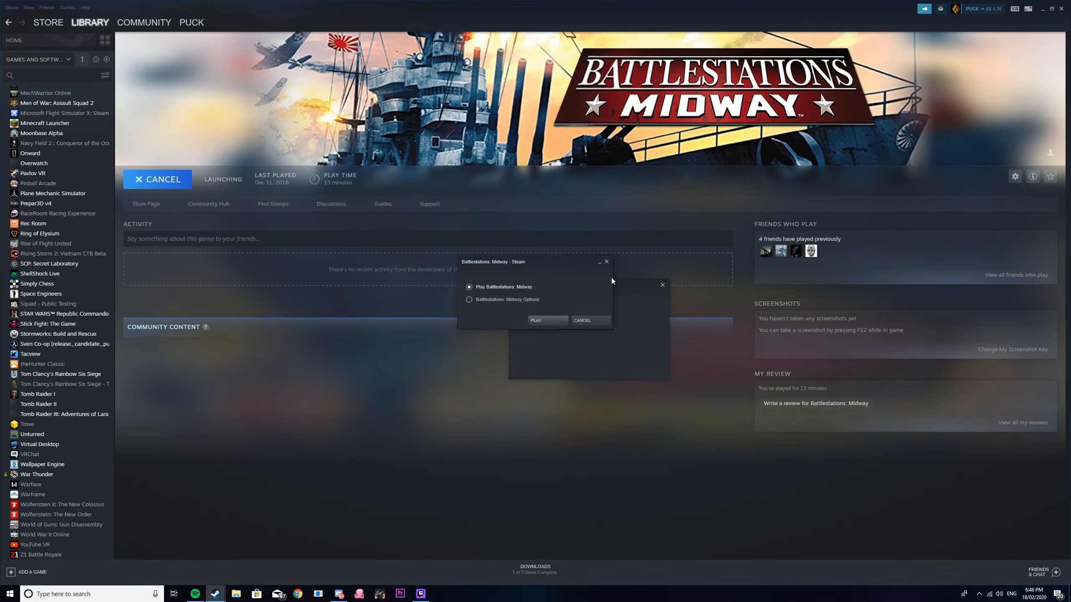
click(548, 320)
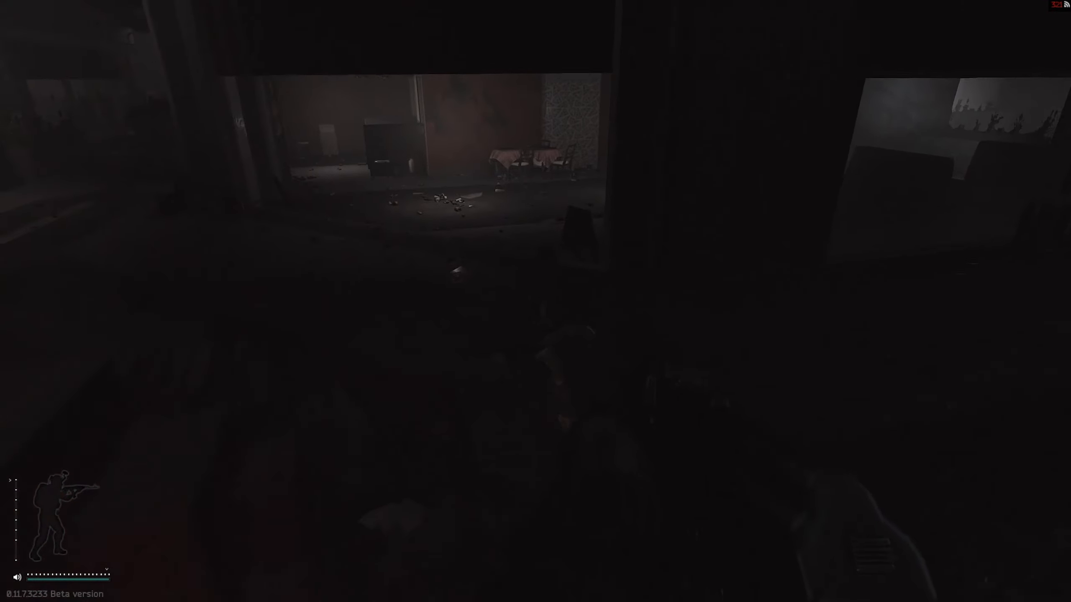
mouse_move(535, 300)
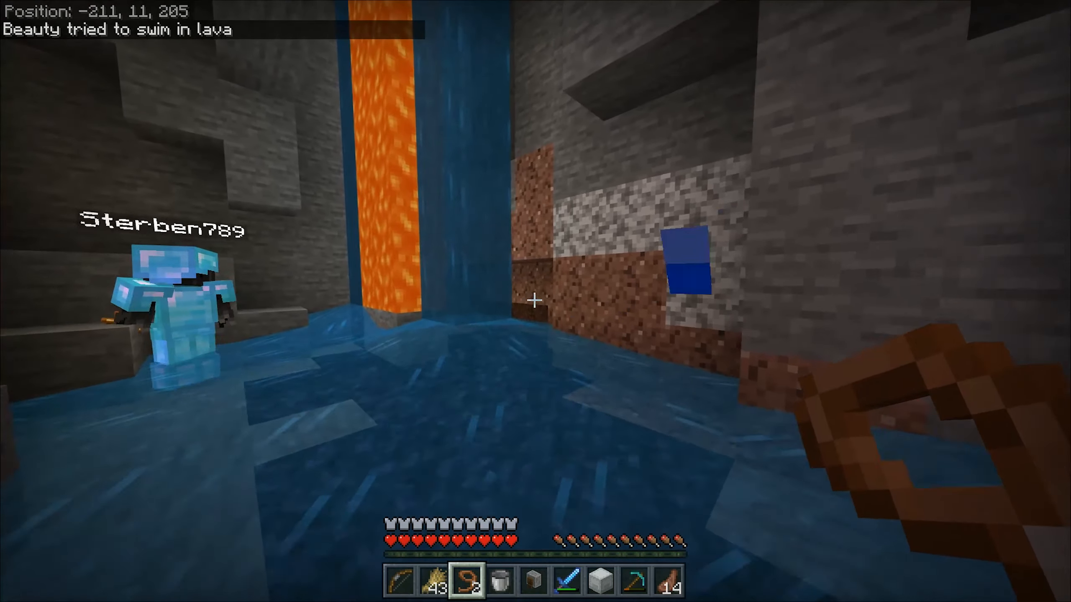
mouse_move(536, 300)
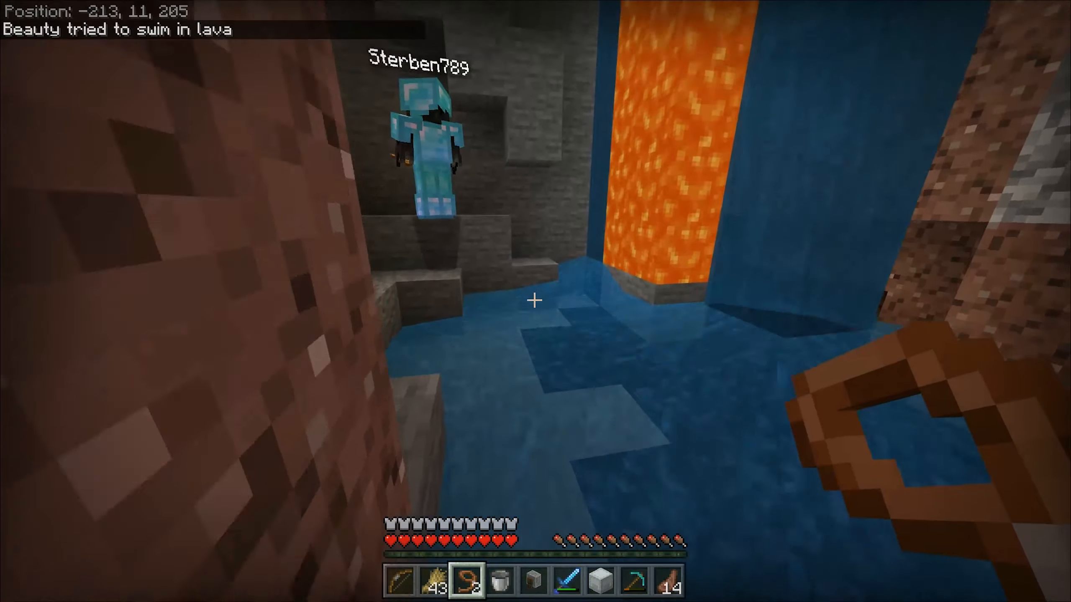
mouse_move(535, 301)
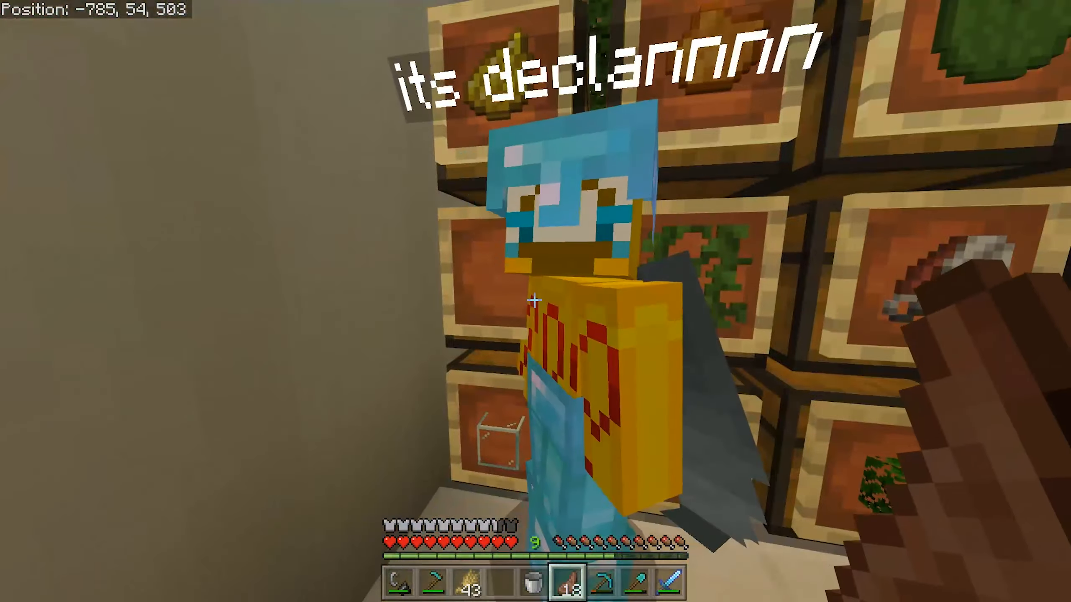
mouse_move(533, 300)
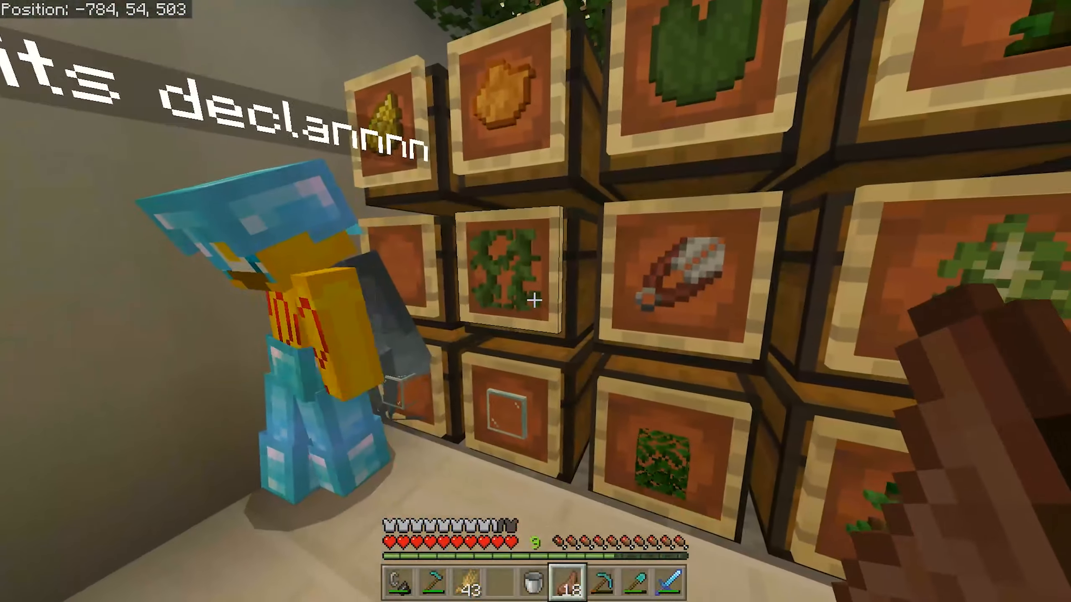
mouse_move(533, 301)
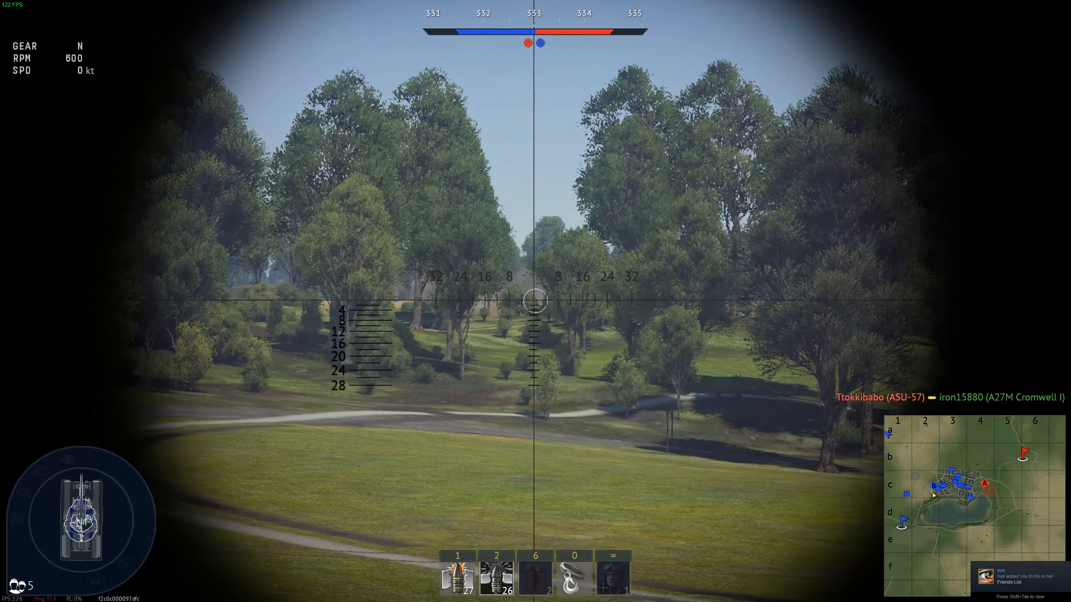
Pan the tank's gunsight crosshair over the grassy field toward the tree line
click(533, 303)
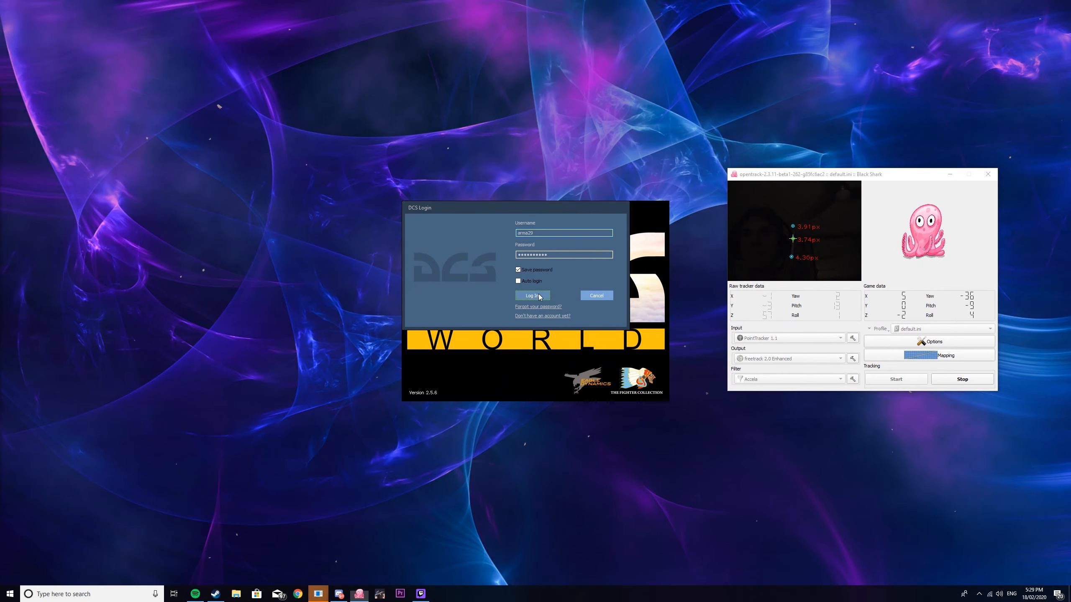
Log in to DCS World with the saved credentials to start fetching authorization data
click(532, 295)
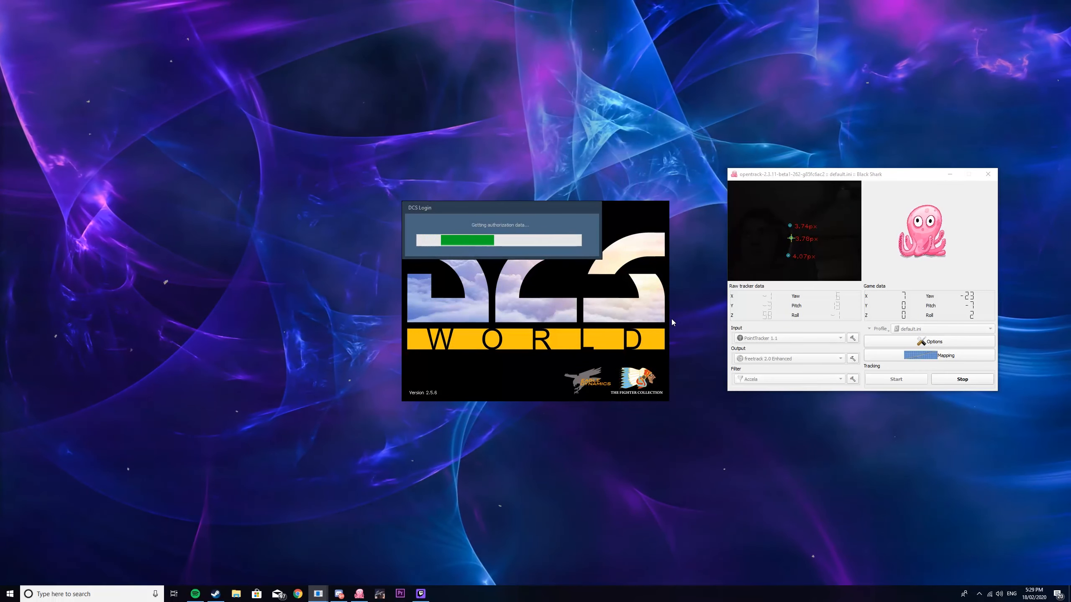